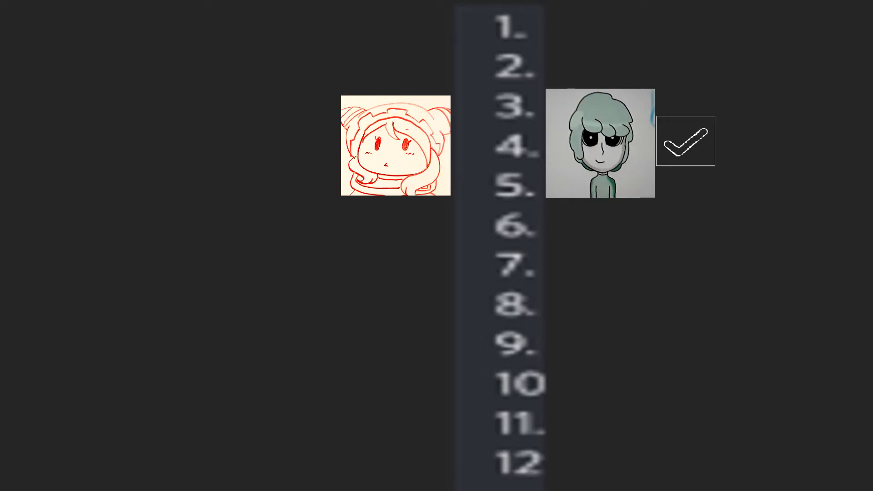
# Remove the checkmark beside the green-haired boy drawing, leaving both character drawings.
pyautogui.click(686, 141)
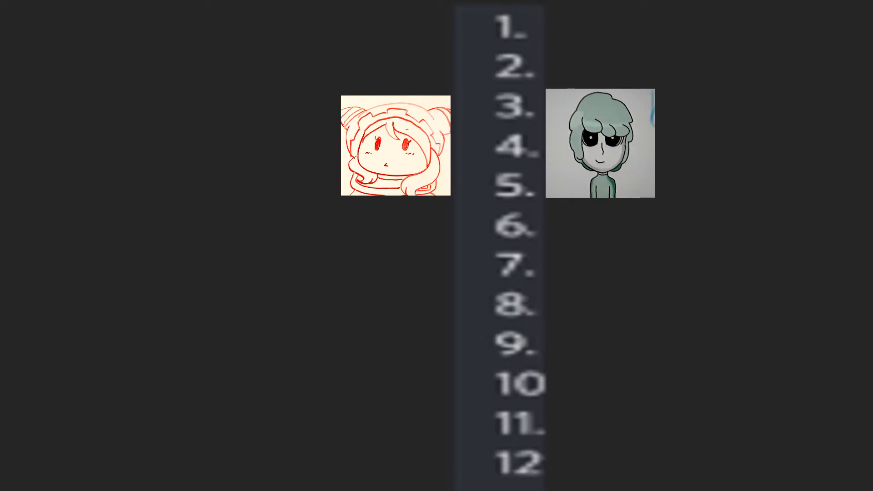